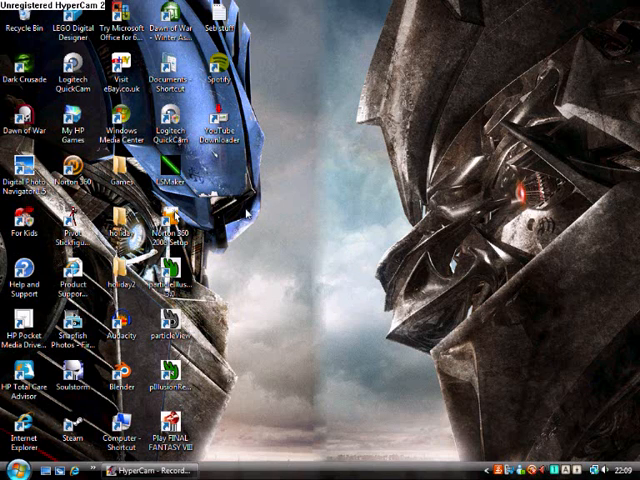
mouse_move(248, 308)
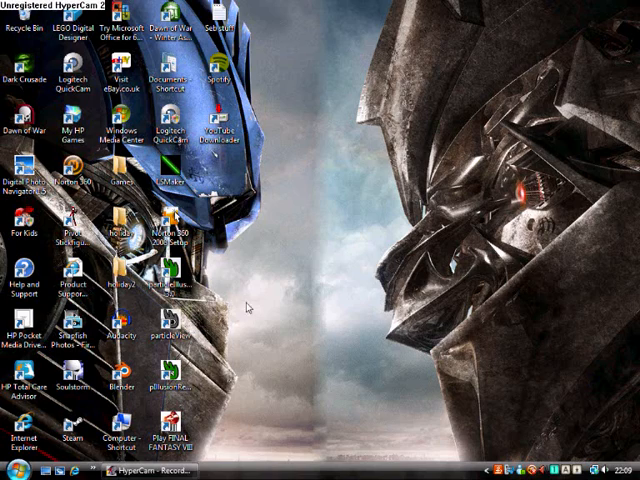
Step: Show the Start menu's program list with Windows Movie Maker available
click(12, 470)
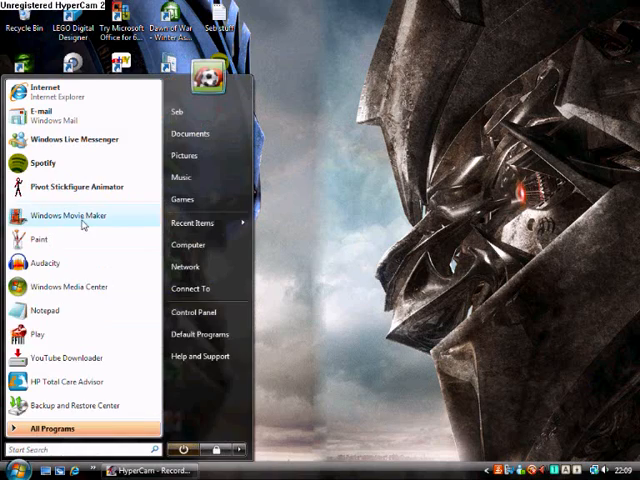
Step: Launch Windows Movie Maker with its imported media collection and empty timeline
click(68, 216)
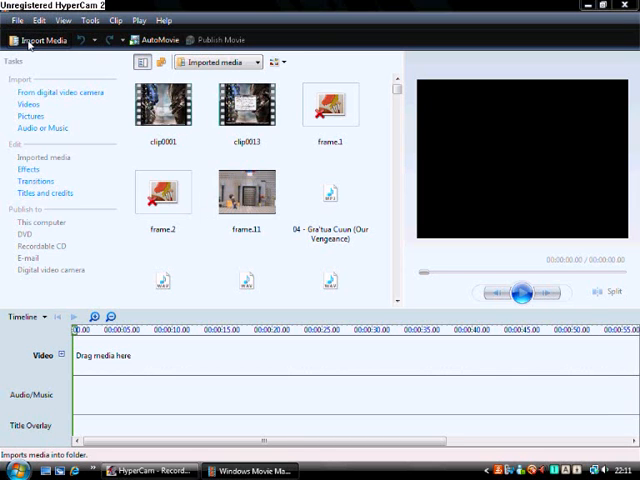
Step: Import the 50 stop-motion photos from the dated folder in Pictures into the collection
click(44, 40)
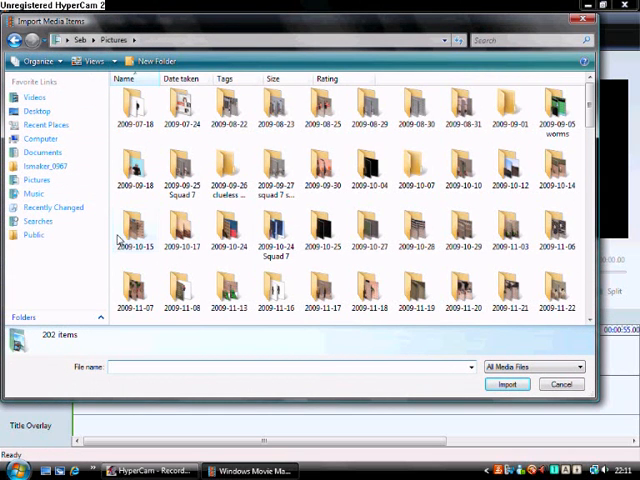
scroll(down, 3)
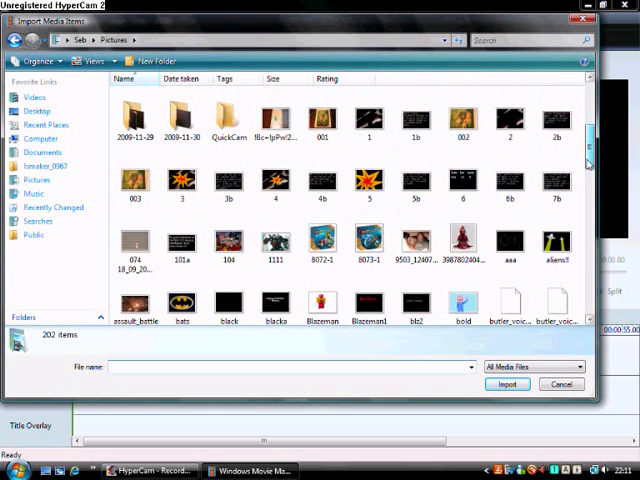
scroll(down, 3)
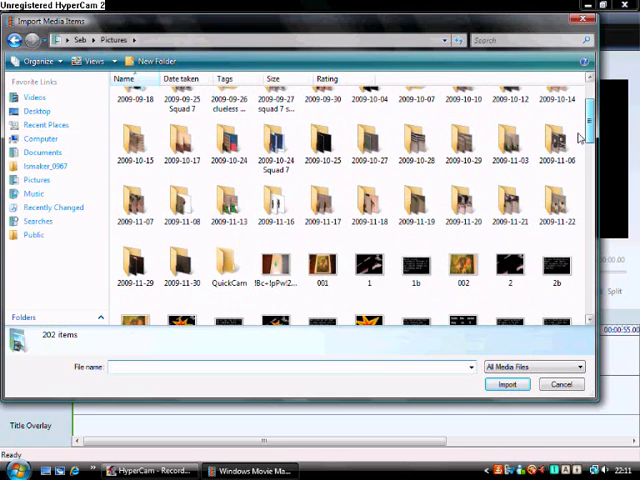
scroll(up, 3)
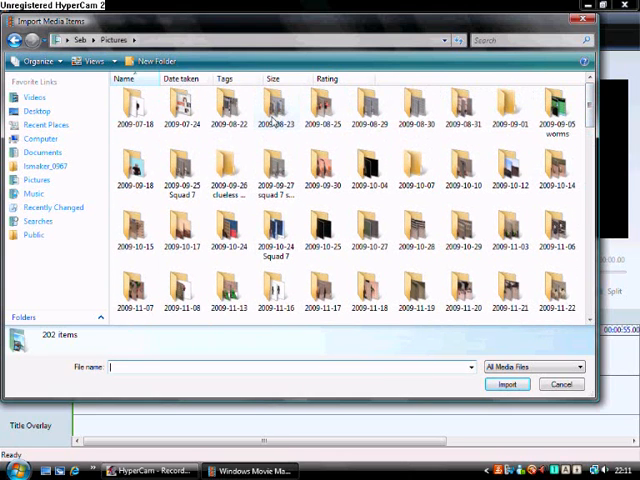
double_click(276, 108)
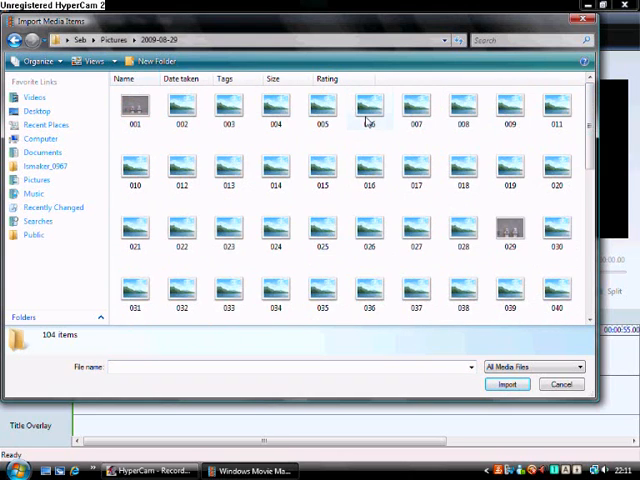
scroll(down, 3)
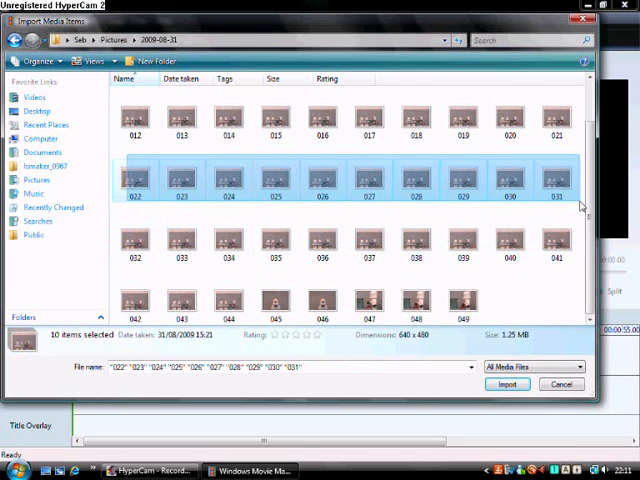
click(508, 384)
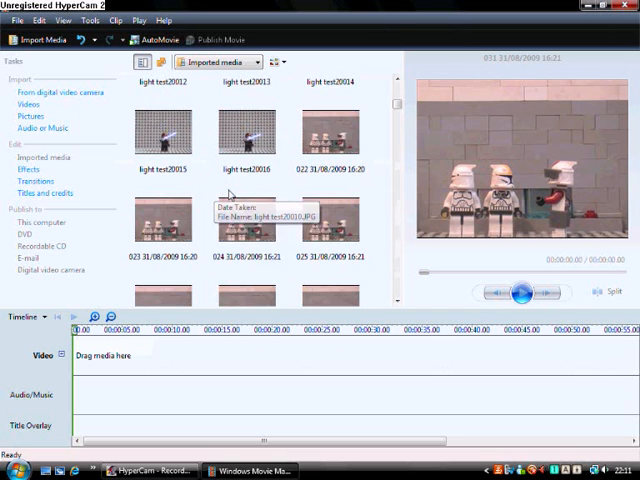
mouse_move(348, 126)
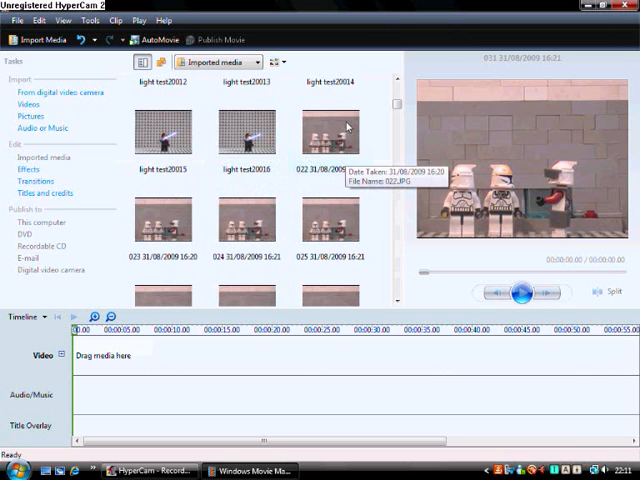
Step: Preview the first imported stop-motion photo once the import finishes
click(332, 130)
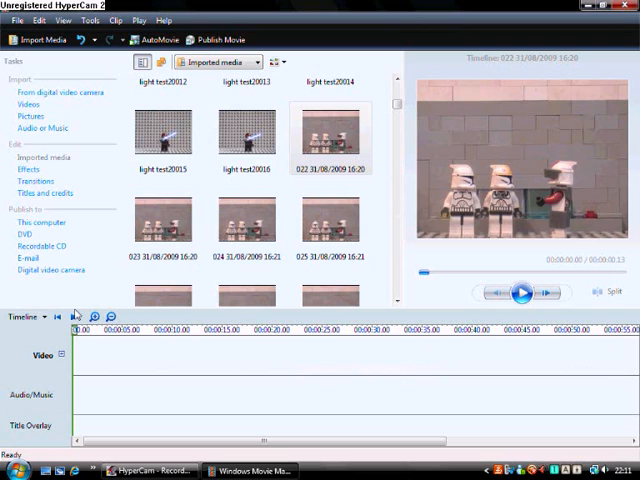
mouse_move(96, 316)
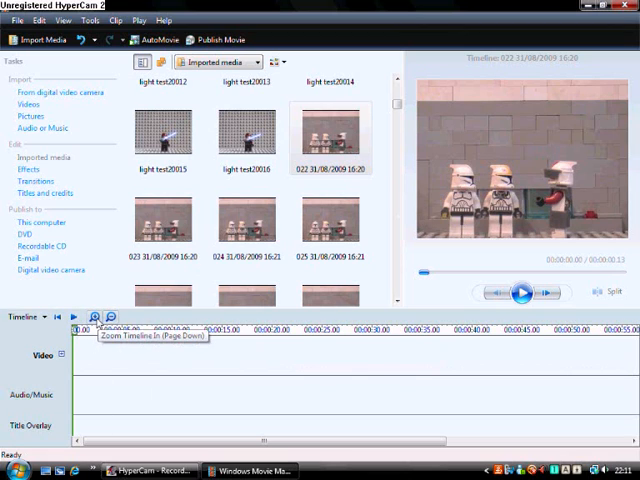
Step: Zoom the timeline in so the photos on the video track show as individual frames
click(96, 316)
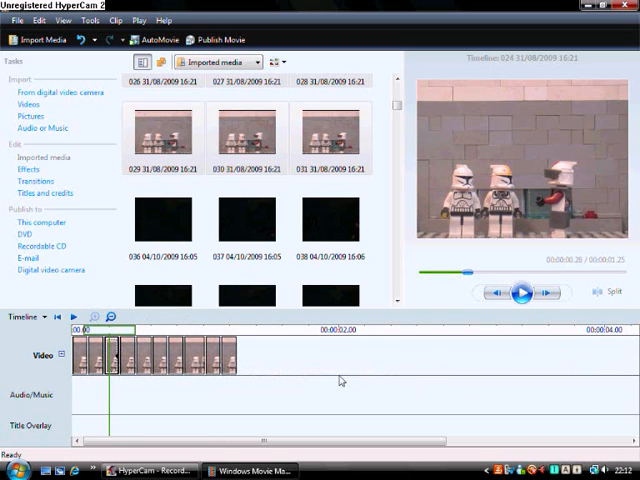
click(92, 316)
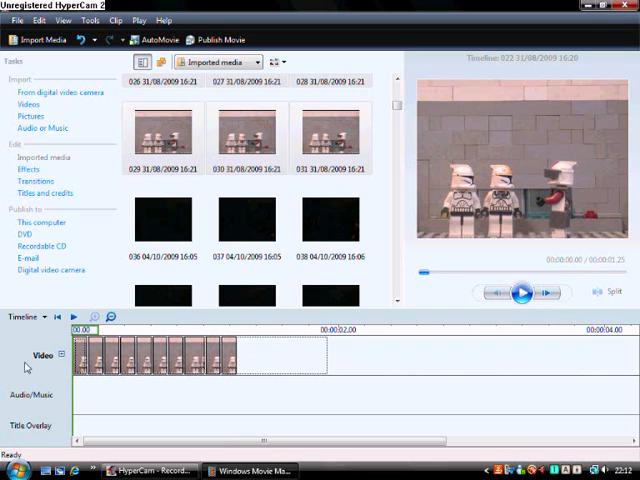
click(28, 168)
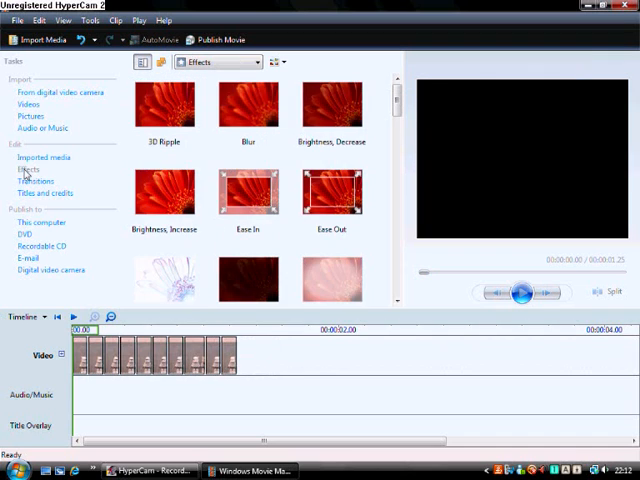
Step: Locate Speed Up, Double in the effects list and bring up its copy options
scroll(down, 3)
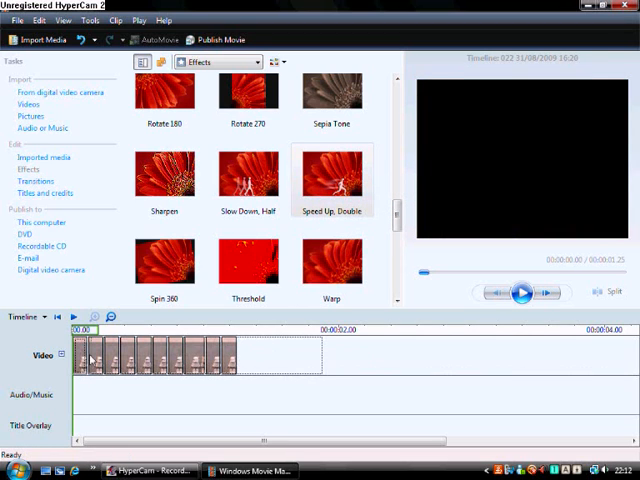
right_click(90, 360)
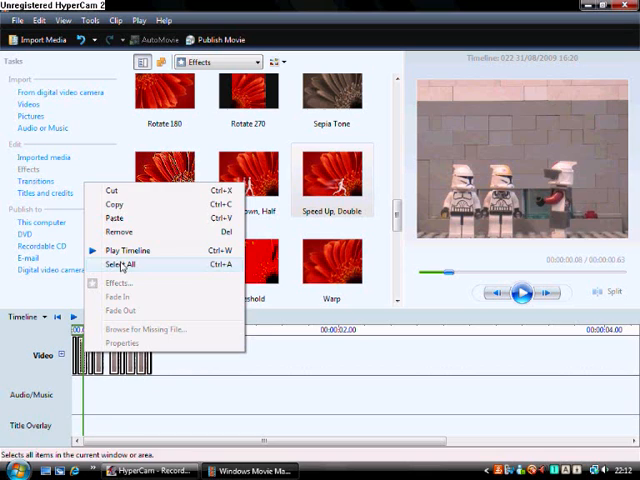
Step: Select all timeline clips so the copied Speed Up, Double effect applies to every one
click(120, 264)
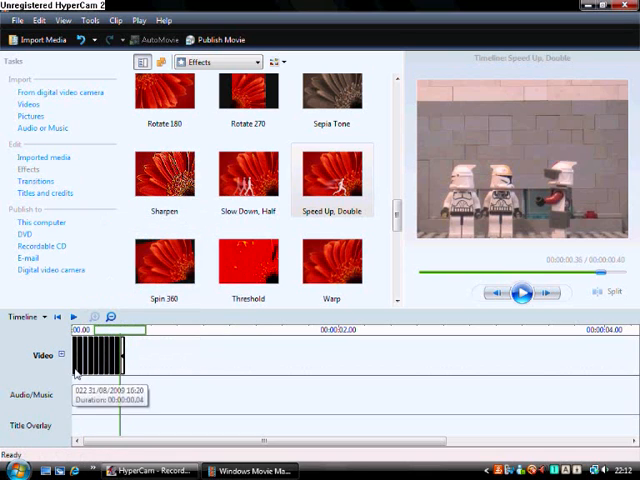